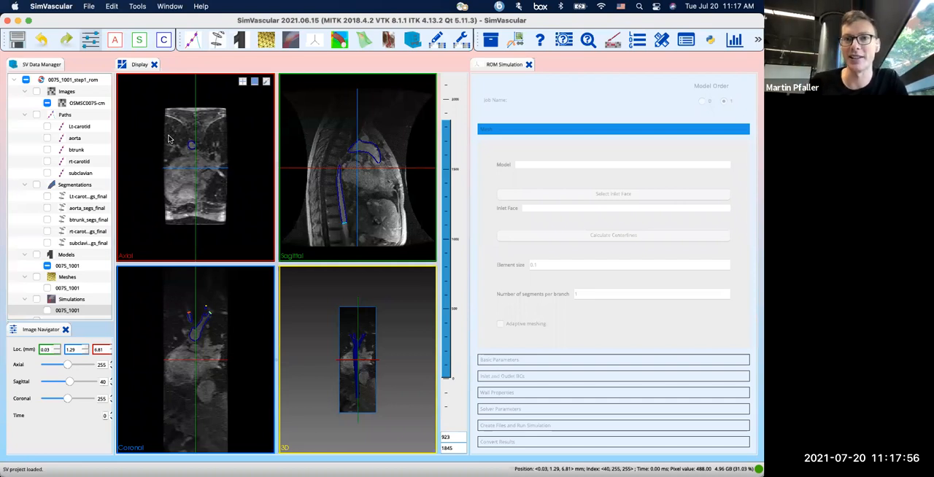
mouse_move(730, 94)
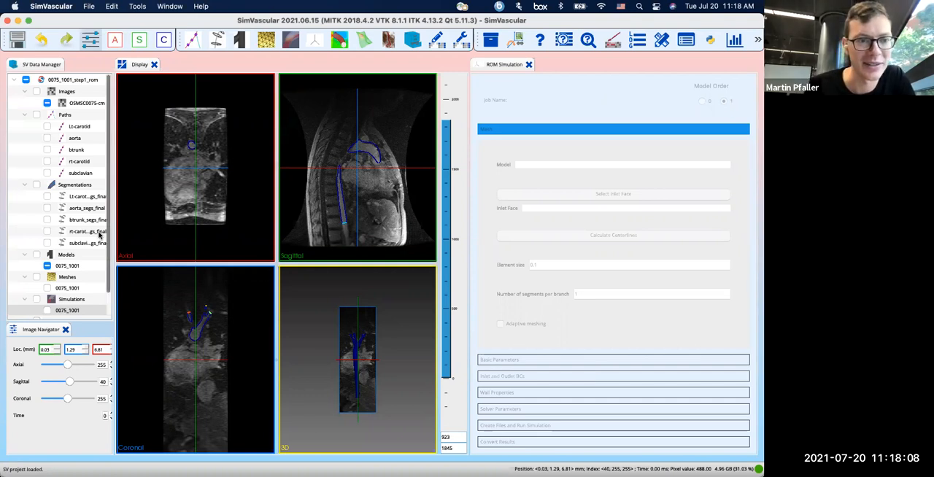
- Scroll the Data Manager to reach the simulation entries for the aorta model
scroll("down", 3)
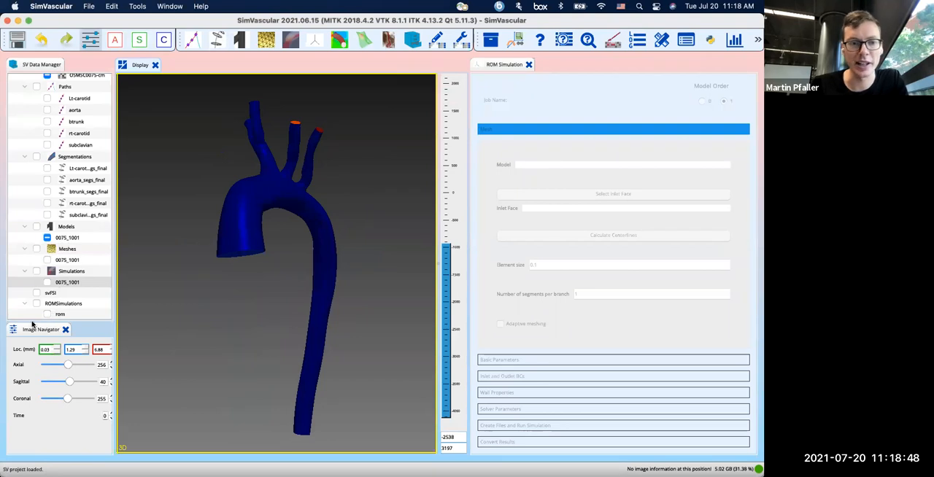
- Select the rom job under ROMSimulations and bring up its entry actions
left_click(60, 316)
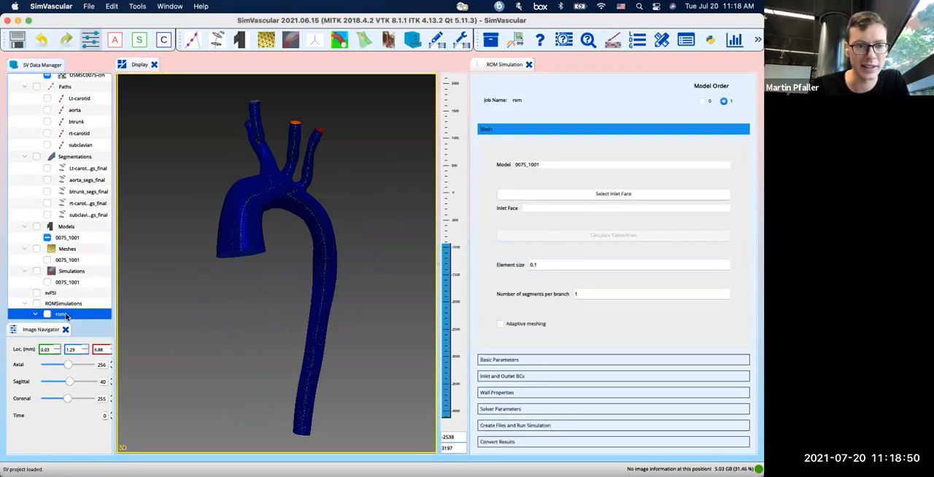
left_click(64, 304)
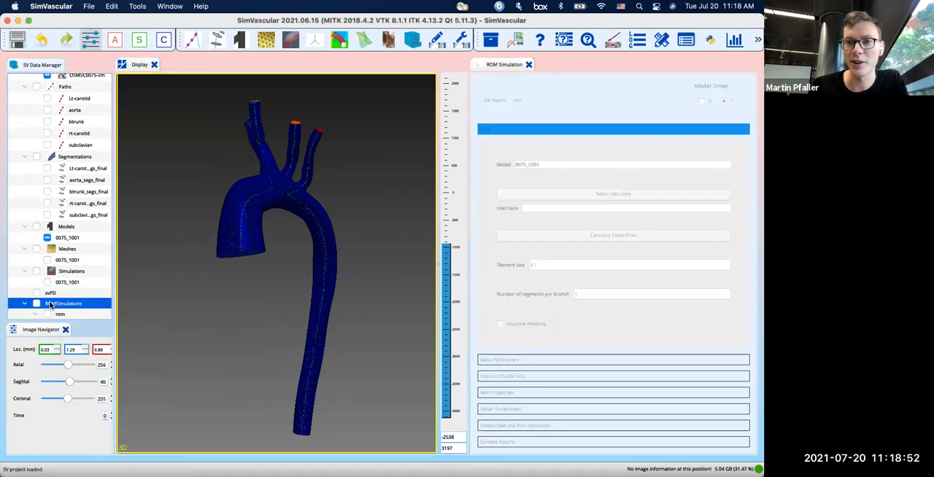
right_click(50, 303)
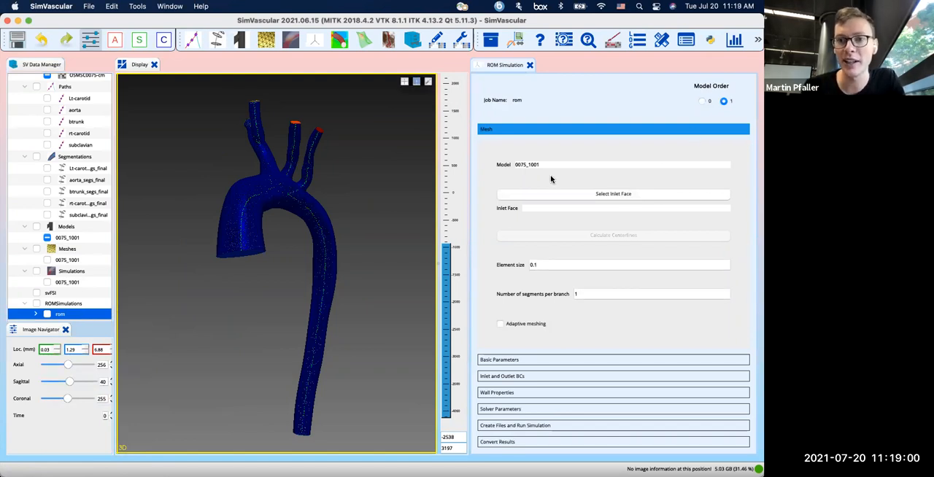
mouse_move(416, 193)
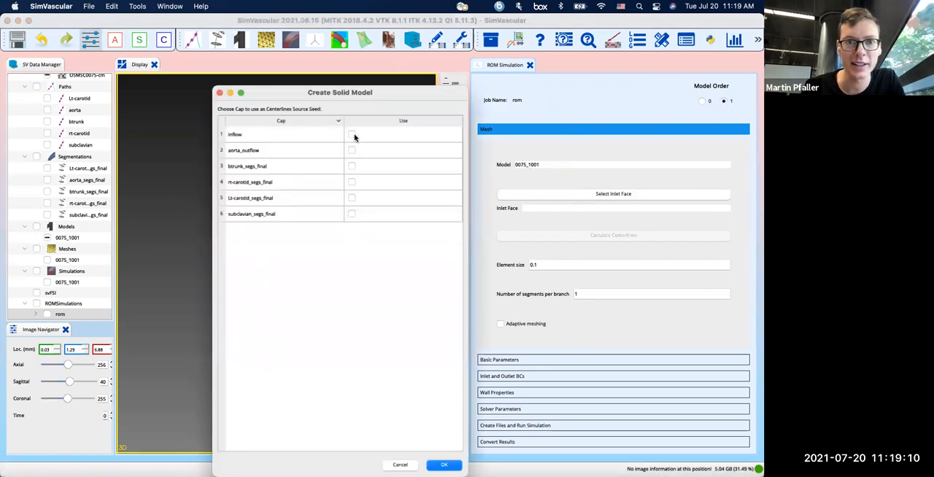
- Choose the inflow cap as inlet face and compute the aorta centerlines from it
left_click(352, 134)
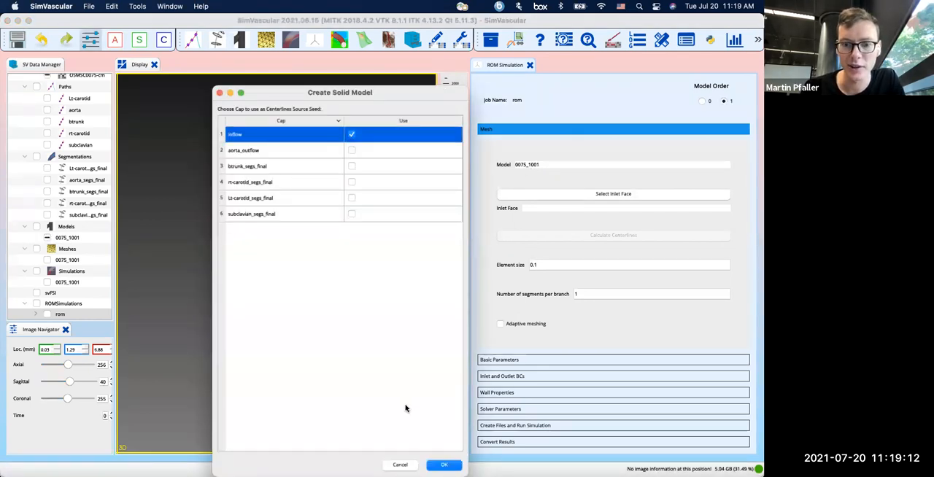
left_click(444, 466)
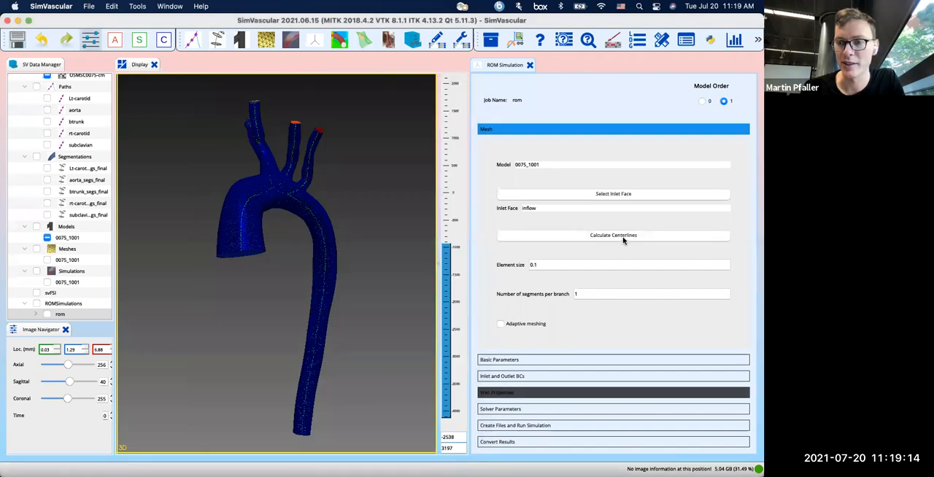
left_click(613, 236)
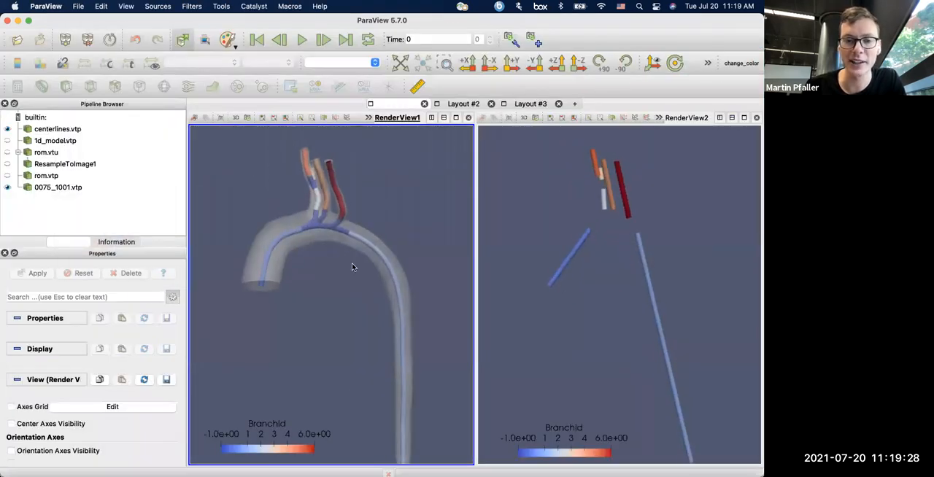
left_click_drag(352, 266, 308, 306)
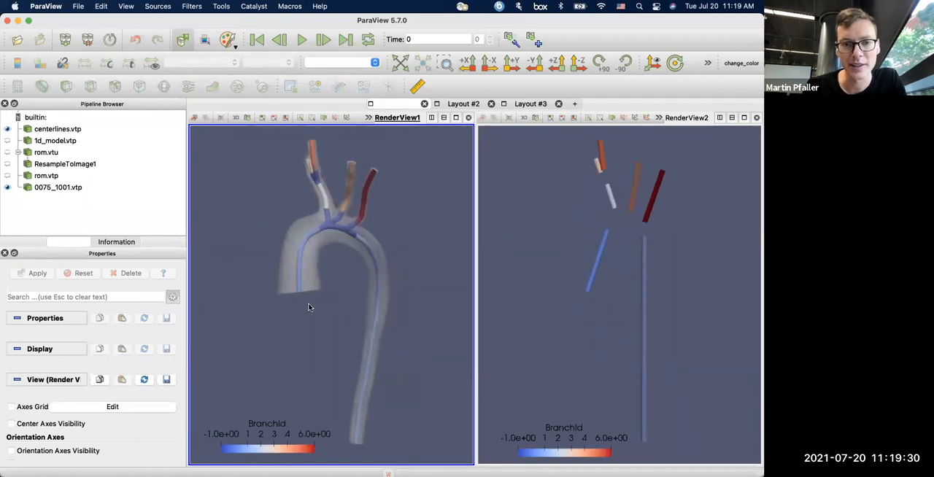
left_click_drag(310, 307, 317, 293)
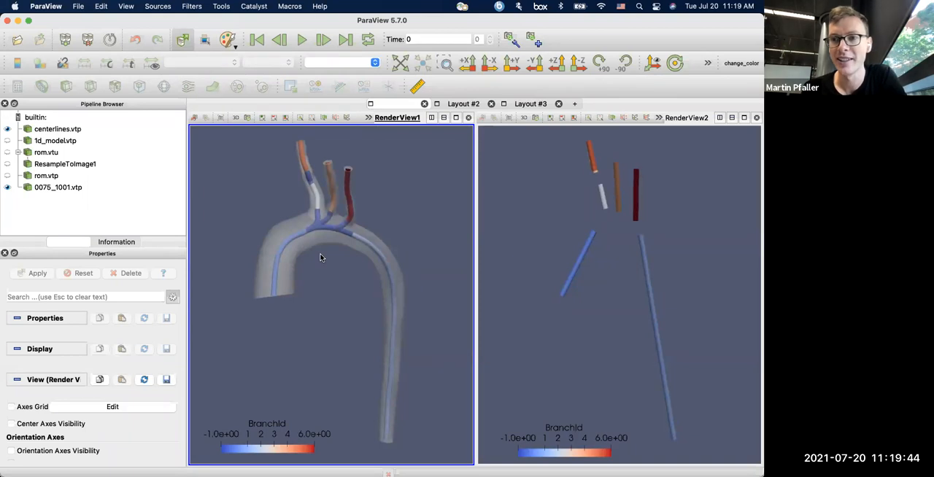
mouse_move(598, 304)
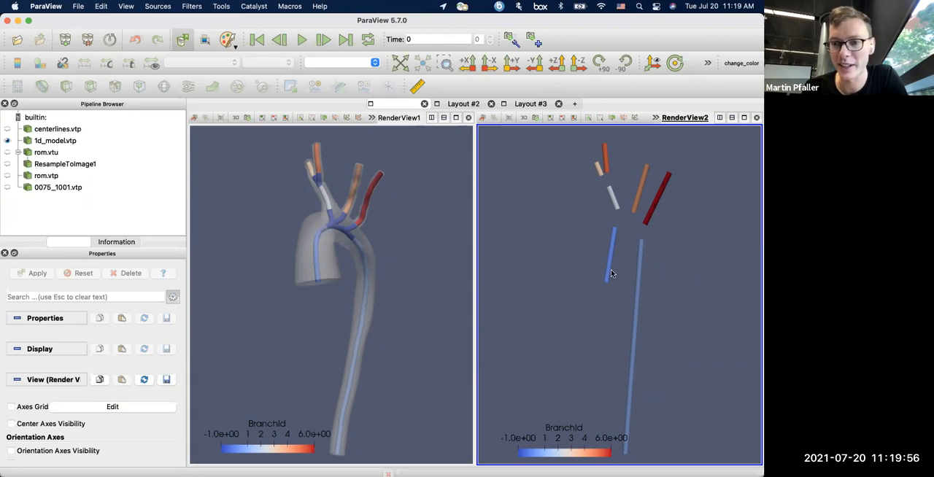
mouse_move(604, 271)
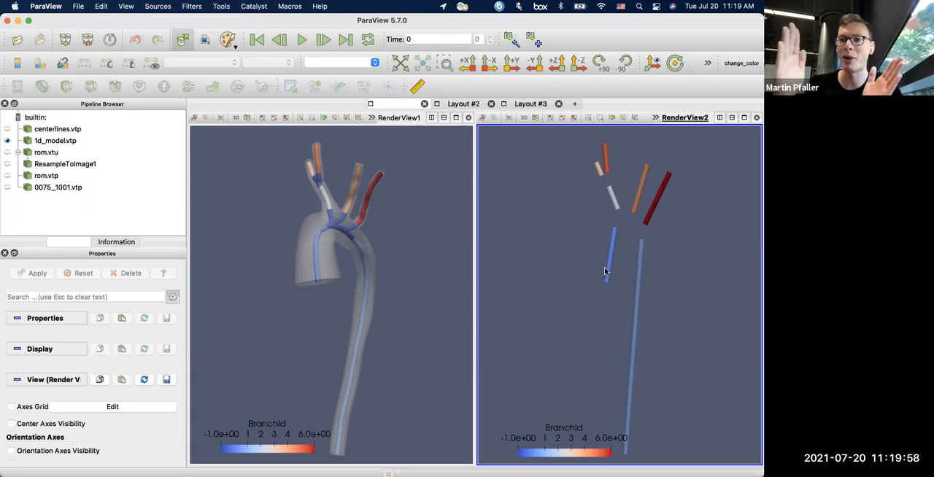
mouse_move(574, 260)
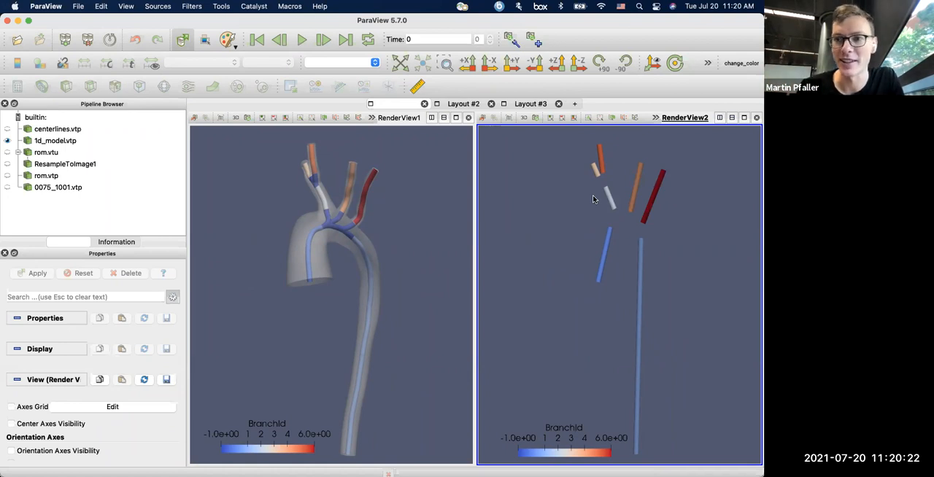
key("cmd+tab")
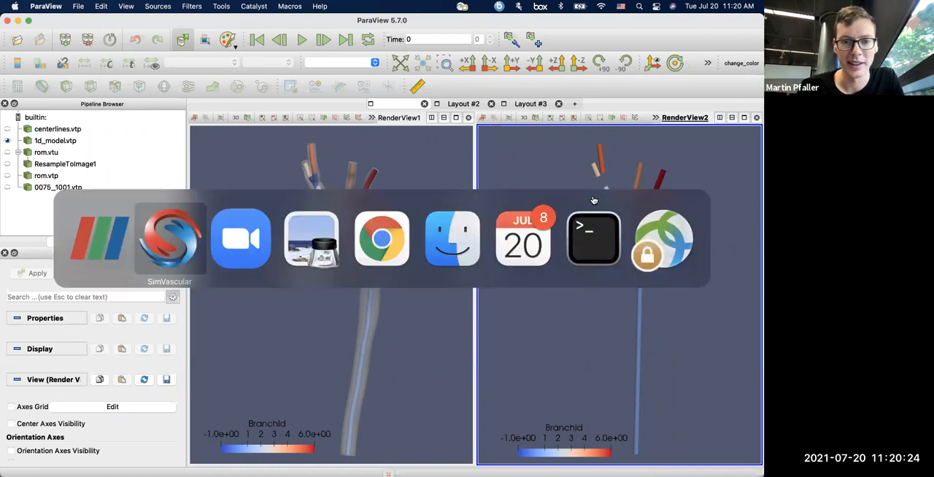
- Switch back to SimVascular with the rom job's simulation tool in front
left_click(169, 238)
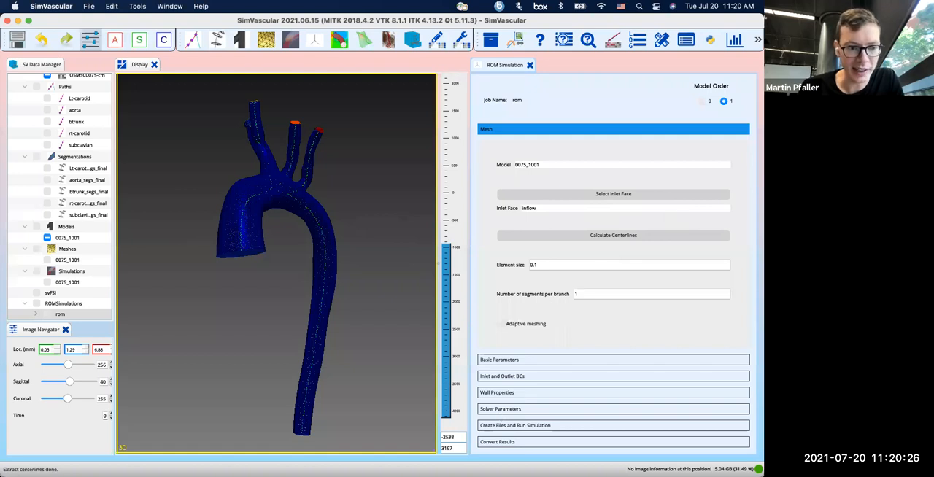
mouse_move(80, 450)
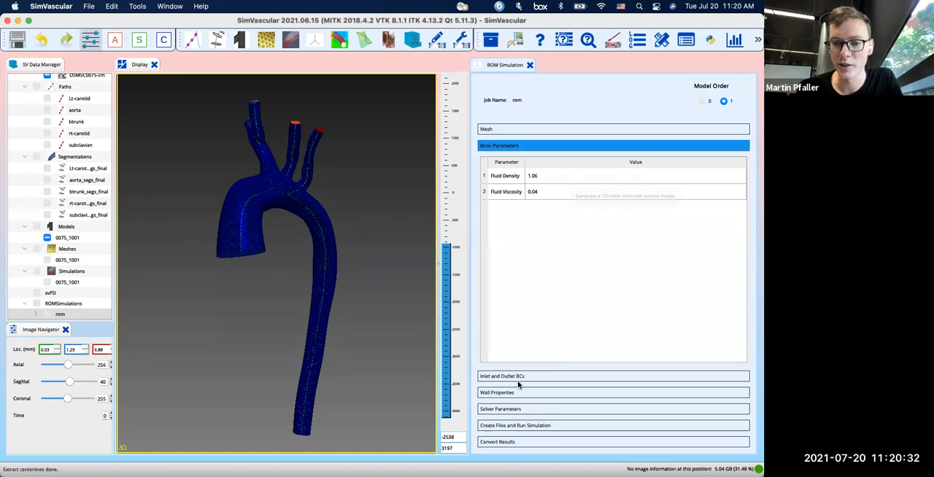
- Expand the inlet and outlet boundary conditions: prescribed inflow velocities and RCR outlets
left_click(502, 377)
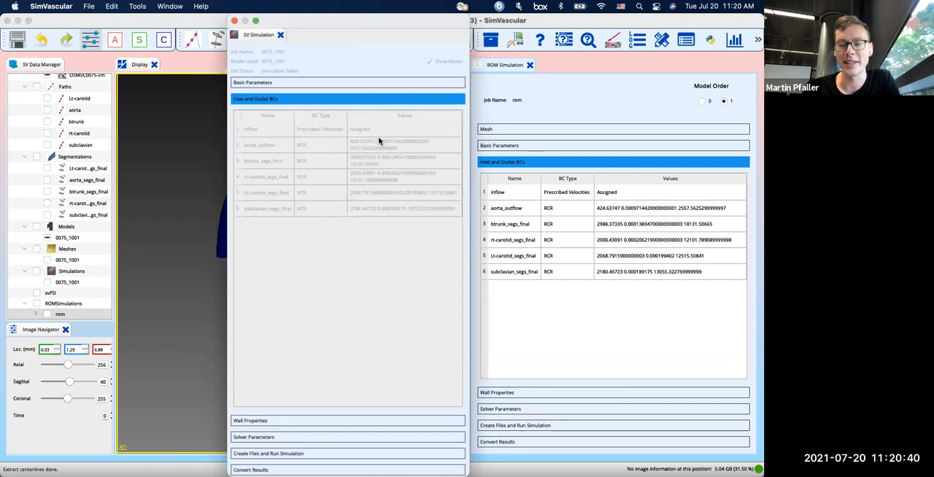
mouse_move(319, 126)
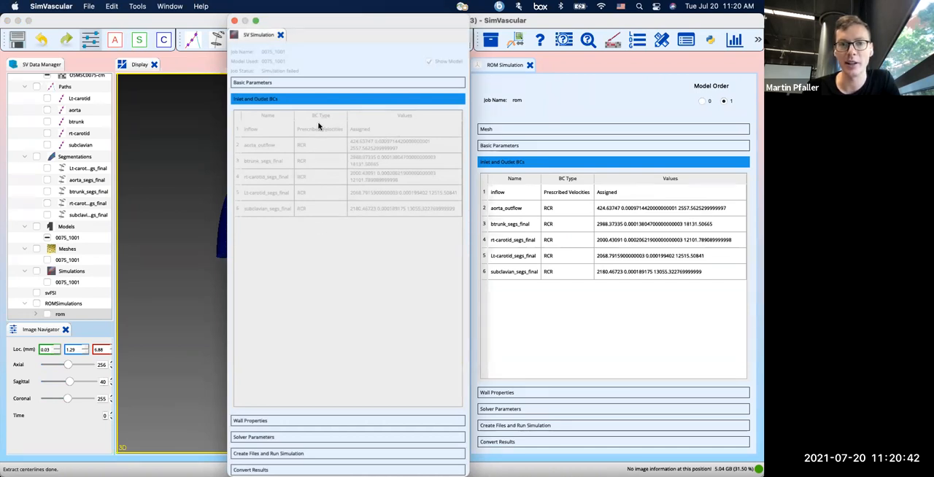
mouse_move(373, 129)
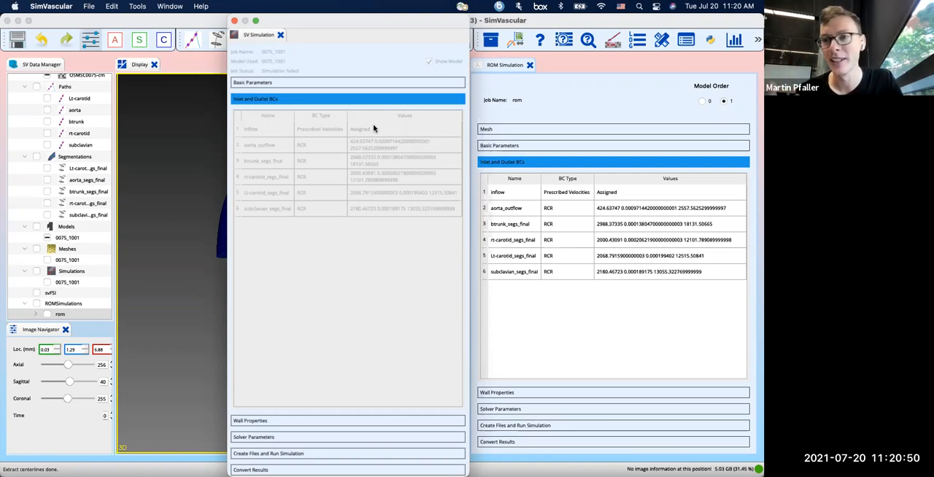
mouse_move(708, 263)
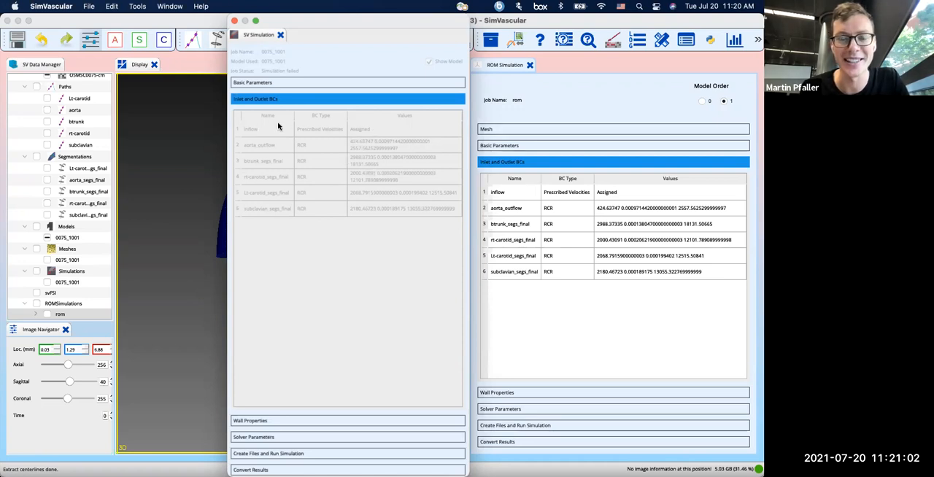
mouse_move(303, 135)
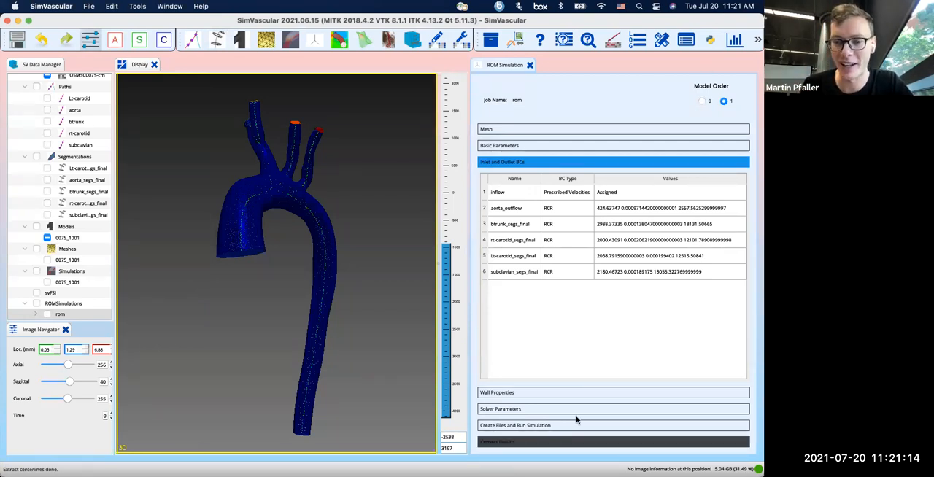
mouse_move(566, 394)
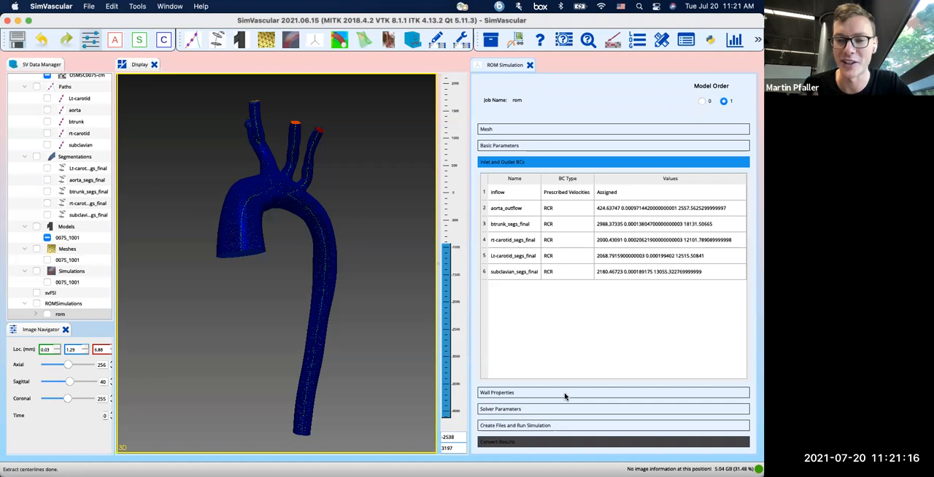
- Pick a linear wall material model, then reach the Create Files and Run Simulation step
left_click(499, 393)
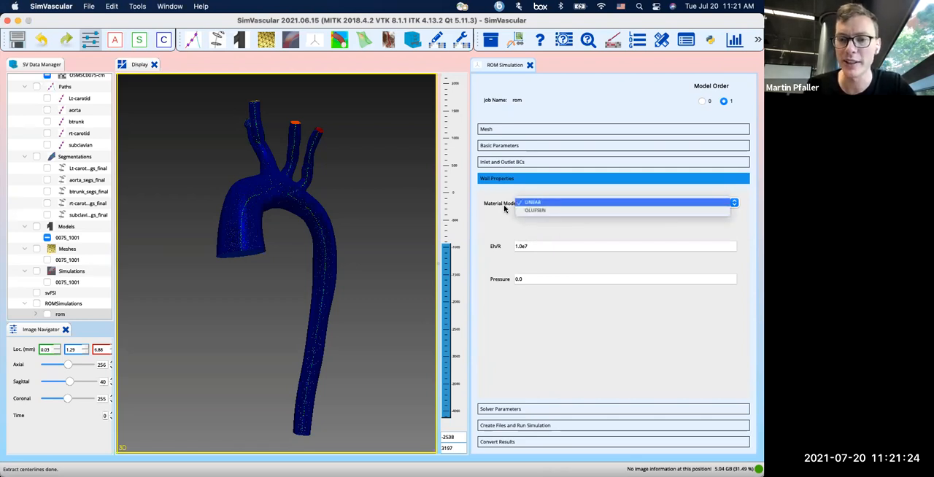
left_click(533, 201)
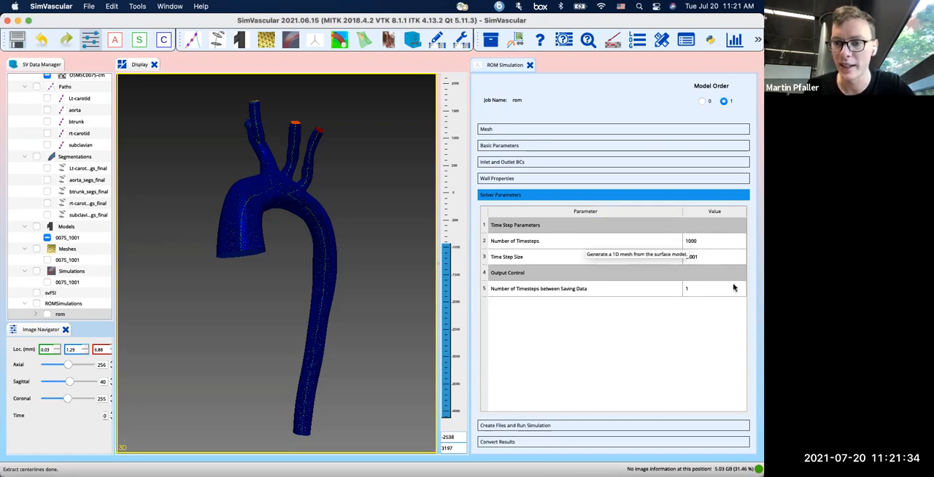
mouse_move(698, 308)
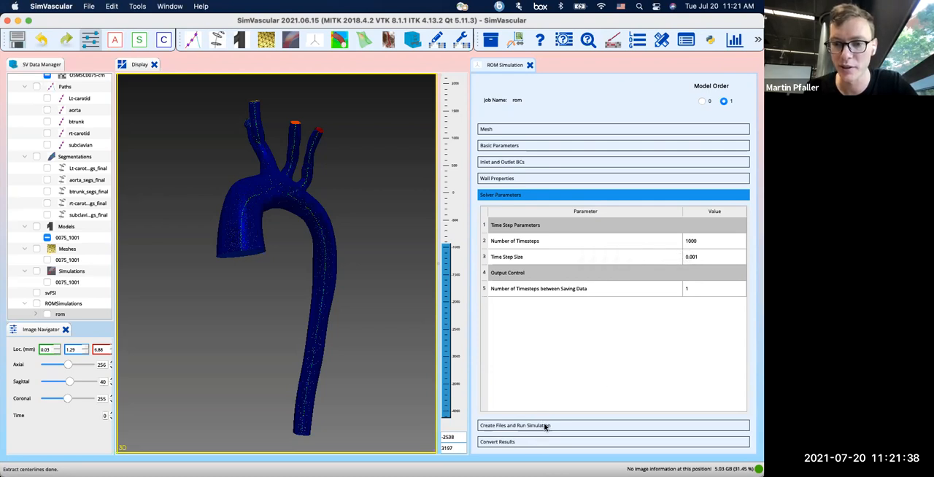
left_click(537, 426)
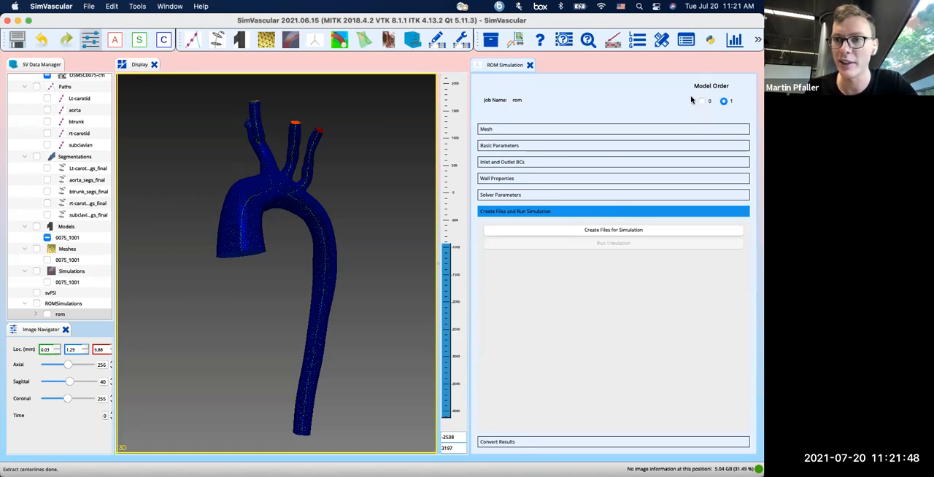
- Settle the model order on 0 and generate the simulation input files
left_click(701, 100)
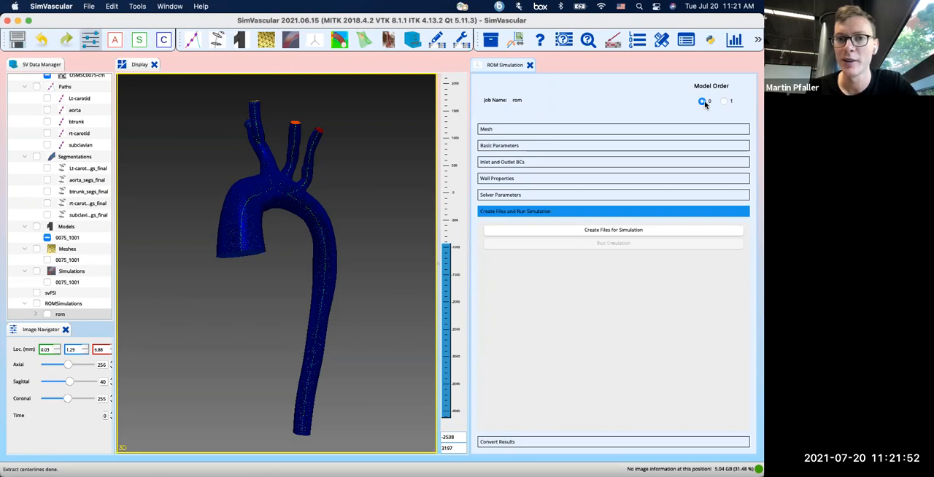
left_click(725, 102)
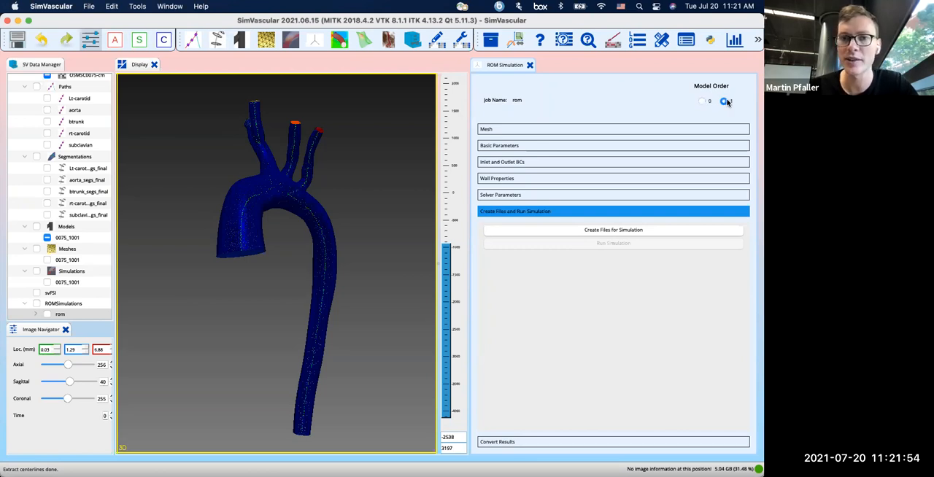
left_click(724, 102)
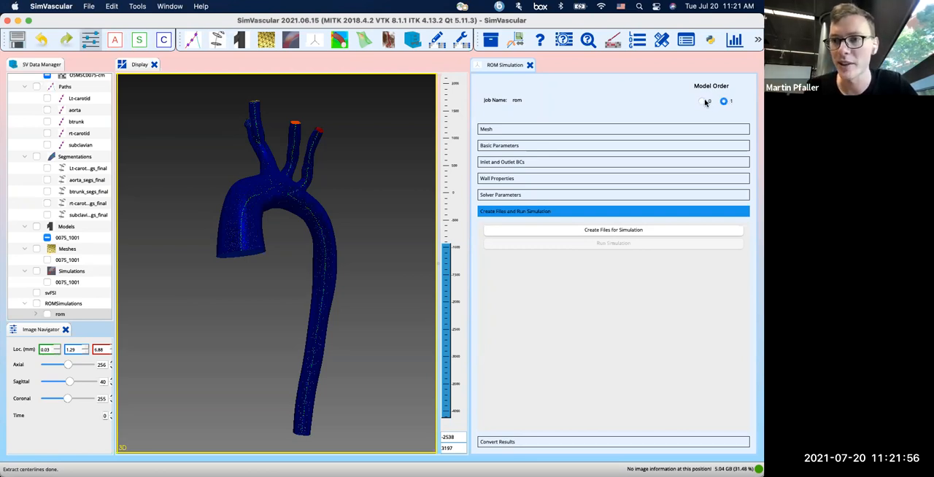
left_click(701, 101)
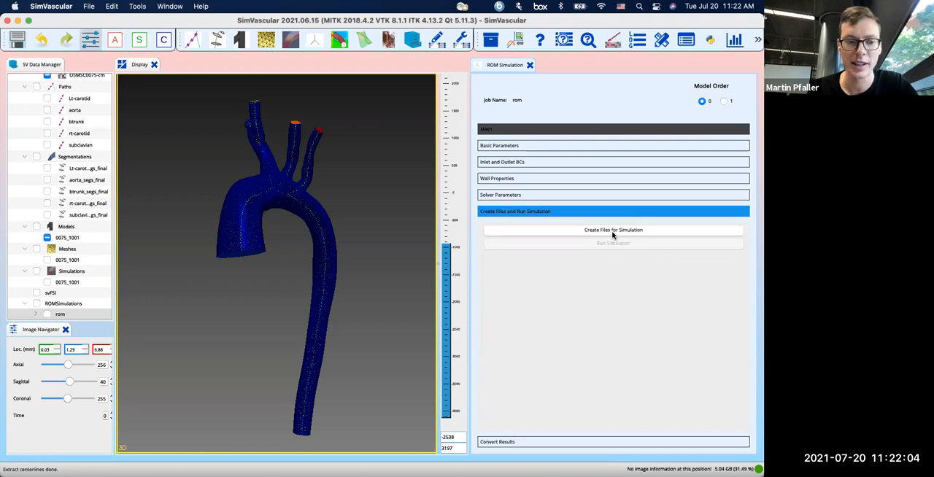
left_click(613, 230)
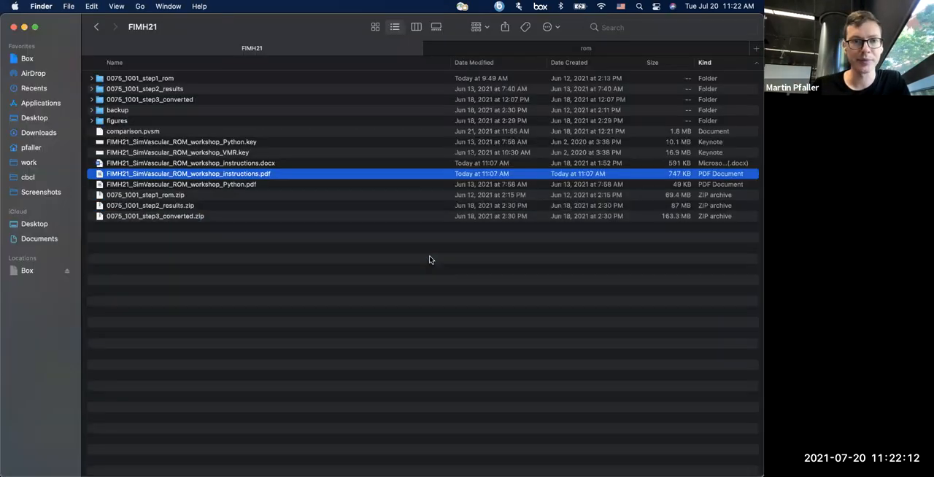
- Navigate 0075_1001_step1_rom > ROMSimulations > rom and open solver_0d.in
left_click(422, 251)
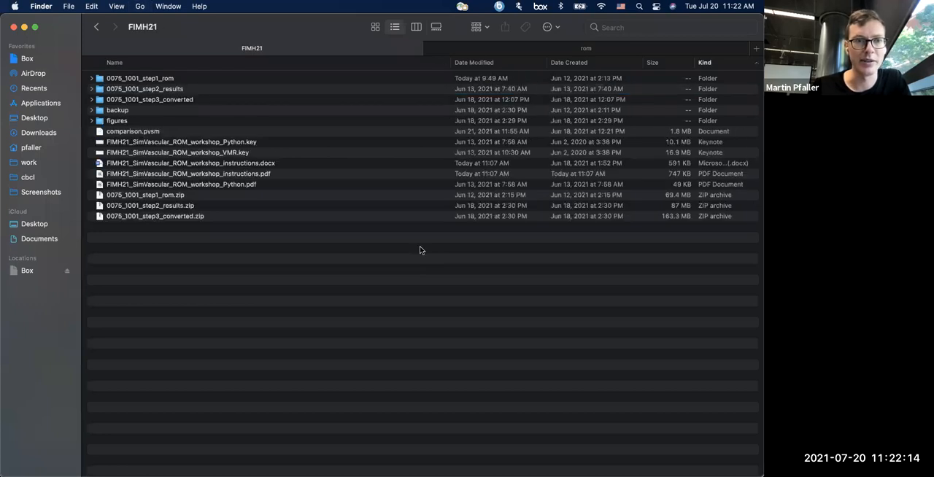
double_click(140, 78)
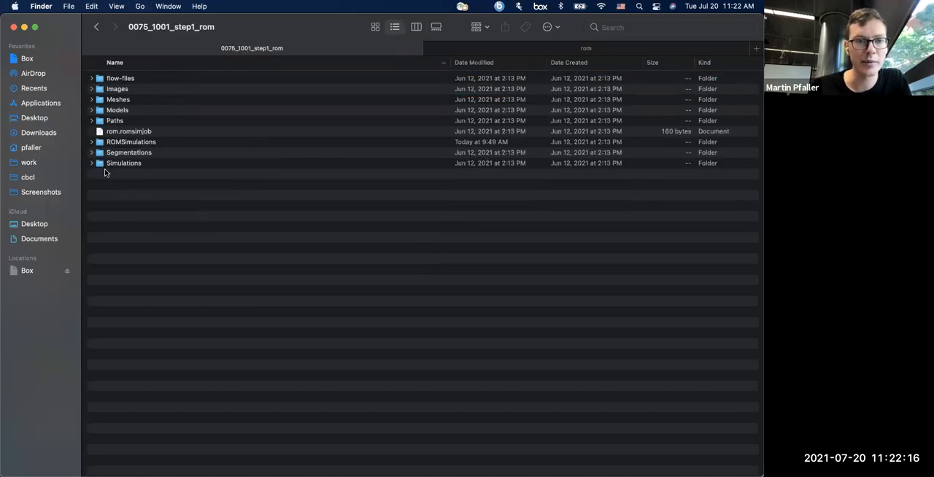
double_click(132, 142)
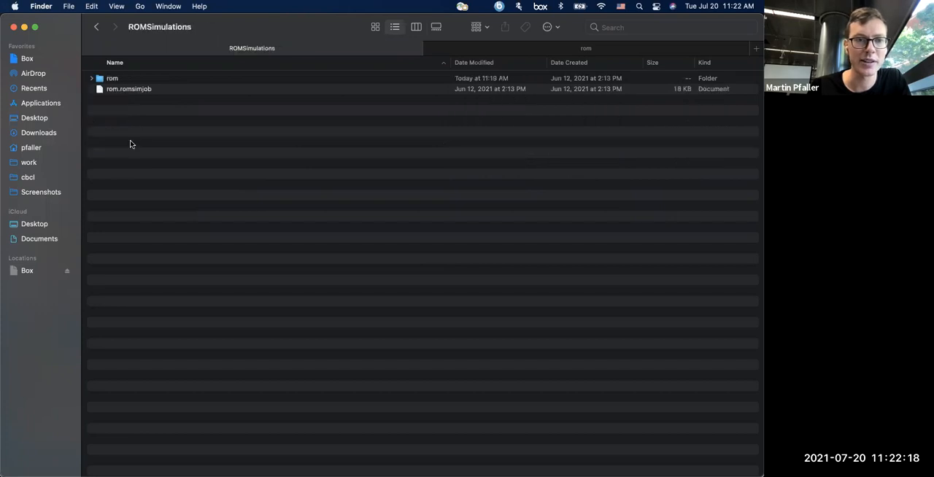
double_click(111, 79)
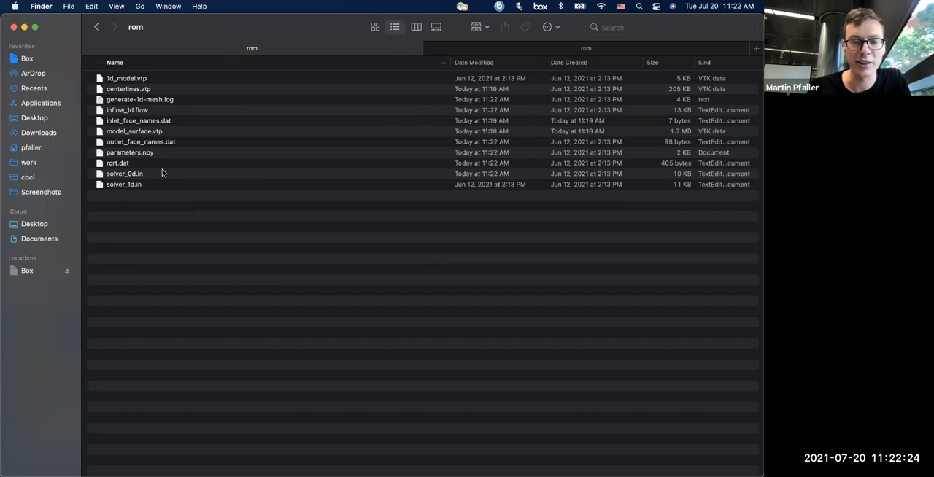
double_click(124, 174)
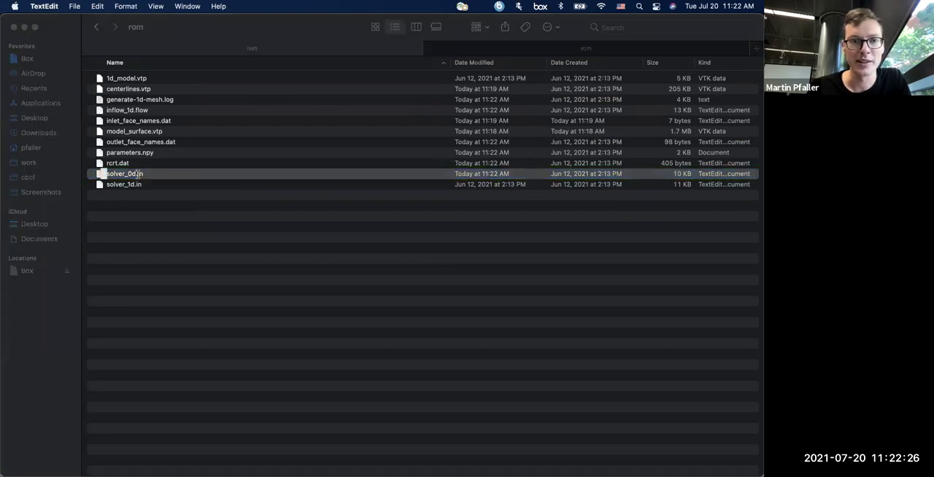
double_click(124, 174)
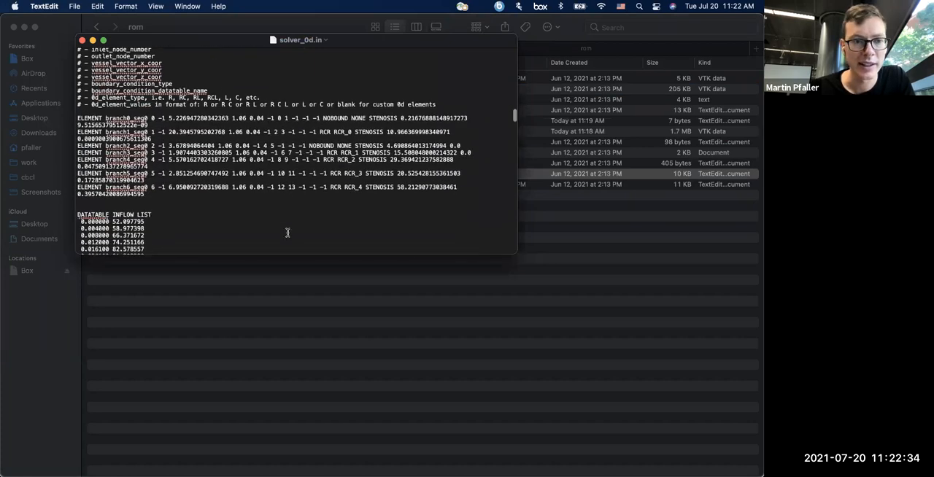
scroll("down", 3)
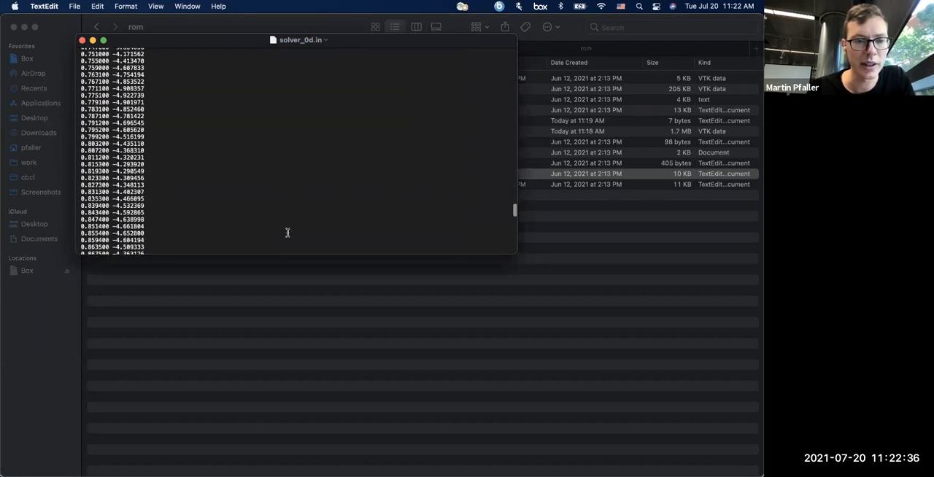
scroll("down", 3)
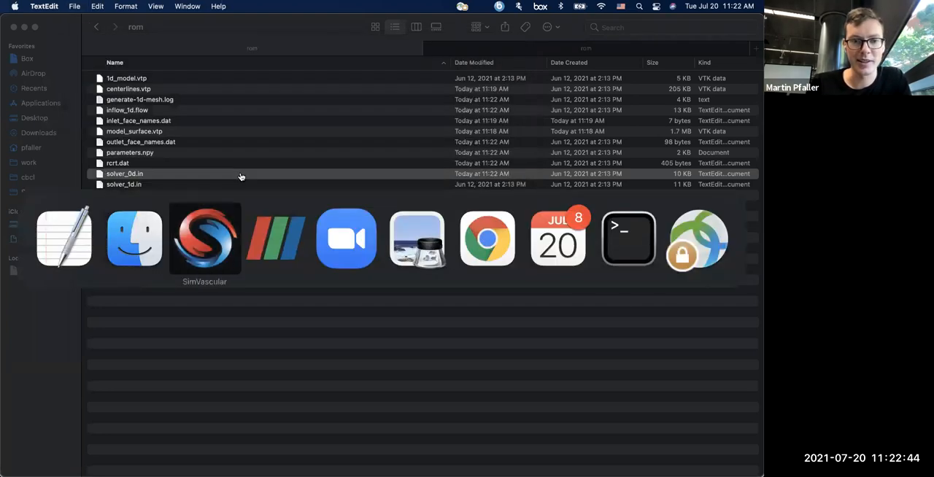
- Check the rom folder for the solver_0d result .npy files
left_click(204, 238)
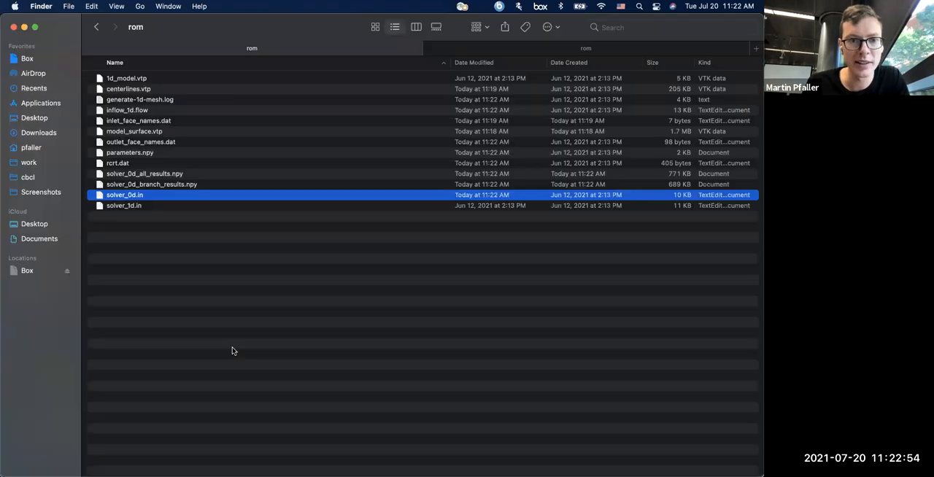
left_click(144, 174)
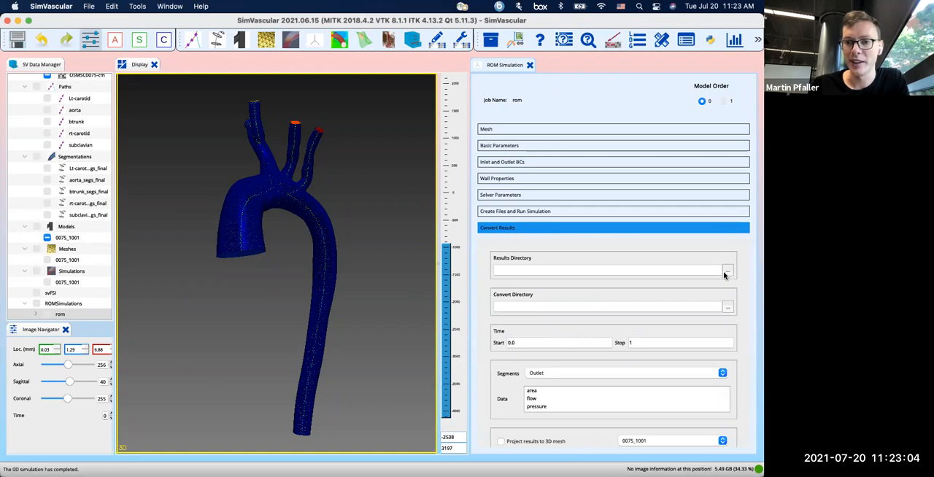
- Point both Results and Convert directories at the rom folder and enable NumPy output
left_click(727, 271)
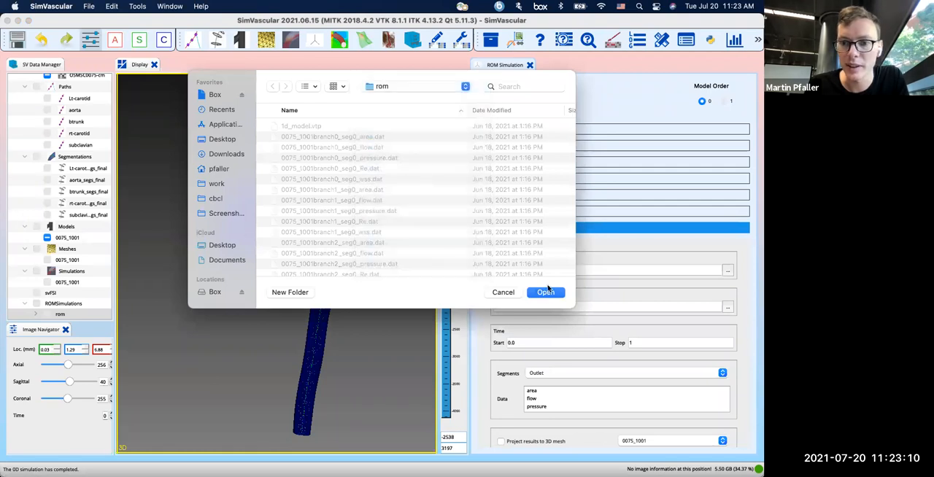
left_click(546, 292)
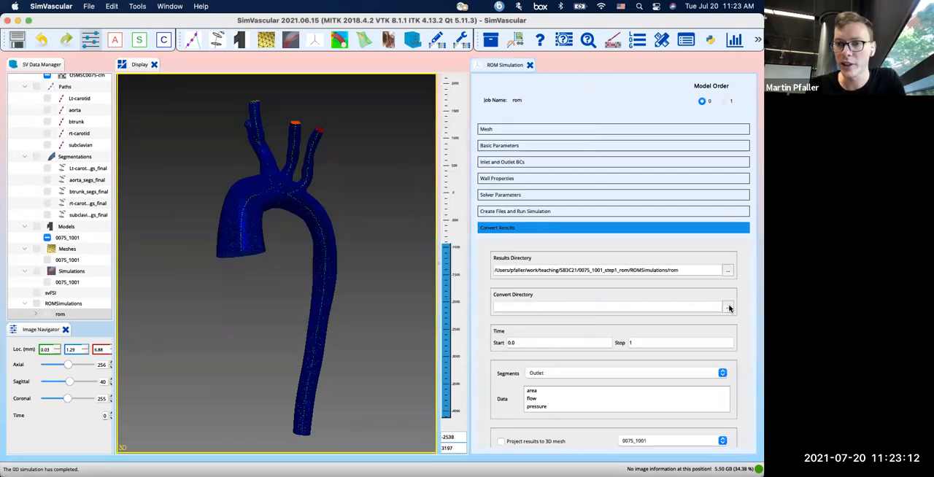
left_click(727, 306)
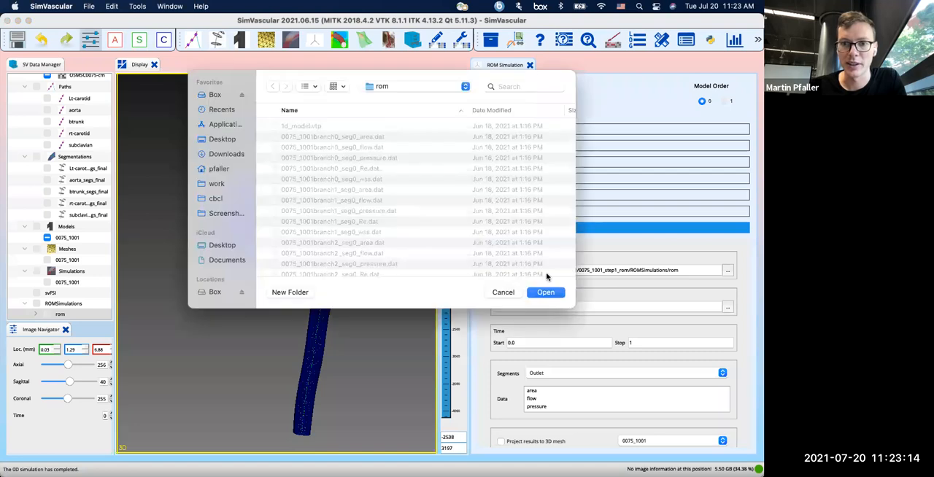
left_click(546, 292)
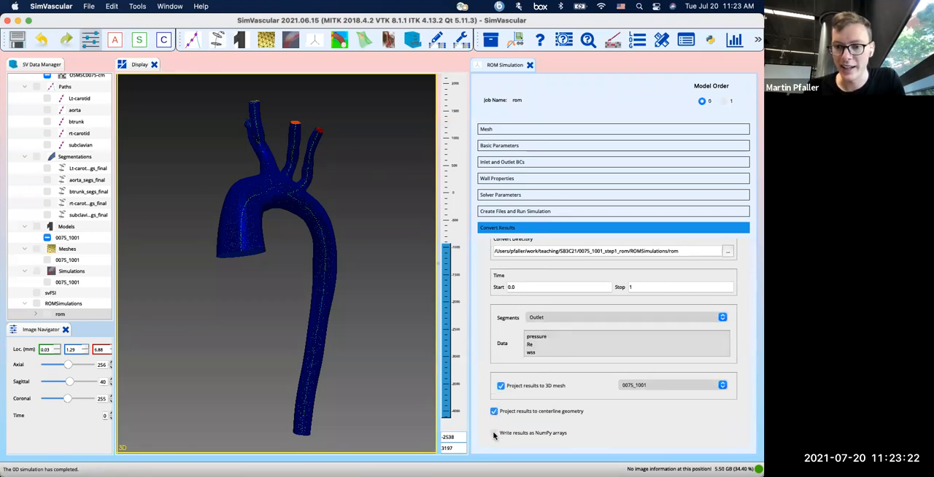
left_click(494, 432)
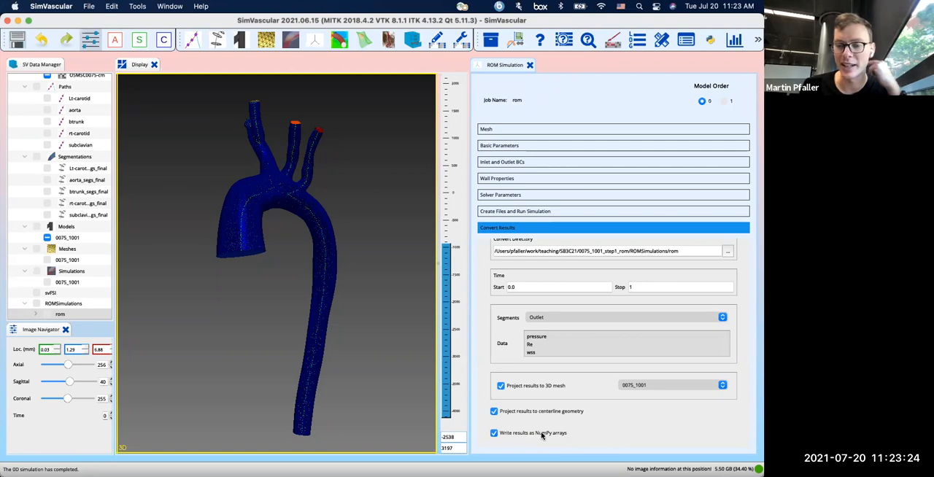
mouse_move(543, 435)
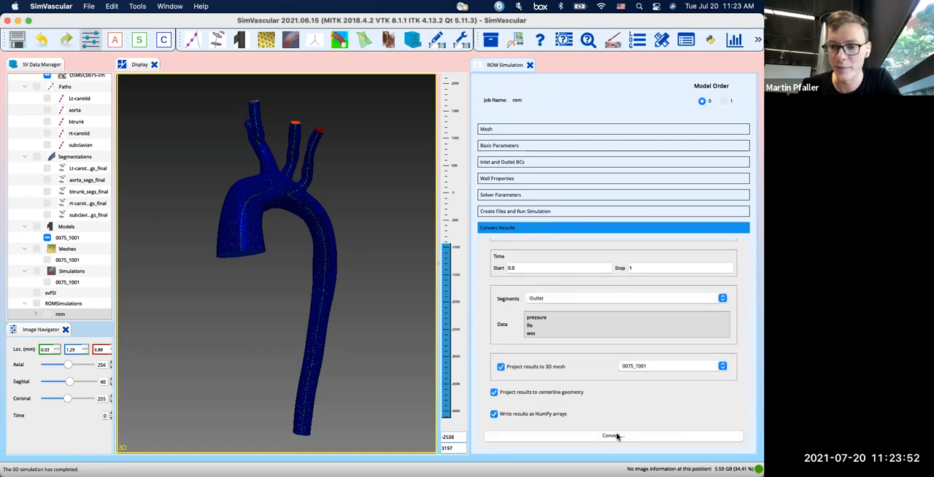
mouse_move(476, 368)
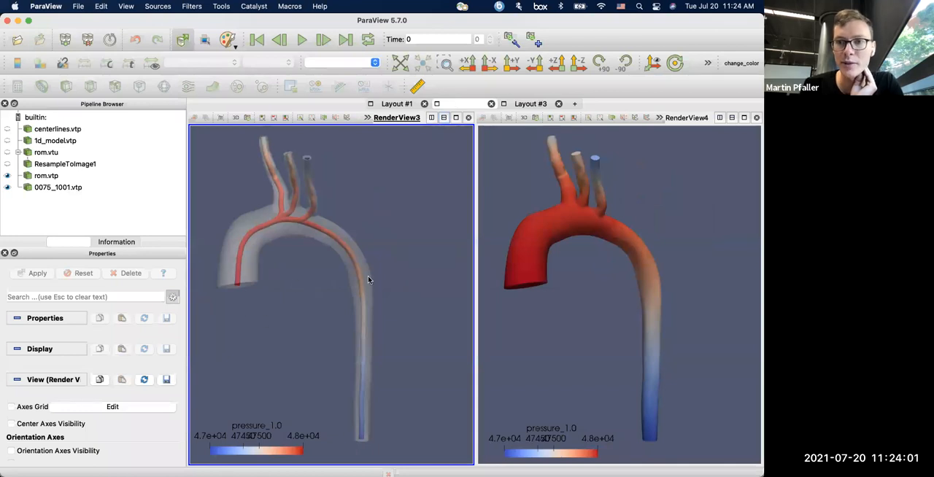
mouse_move(318, 246)
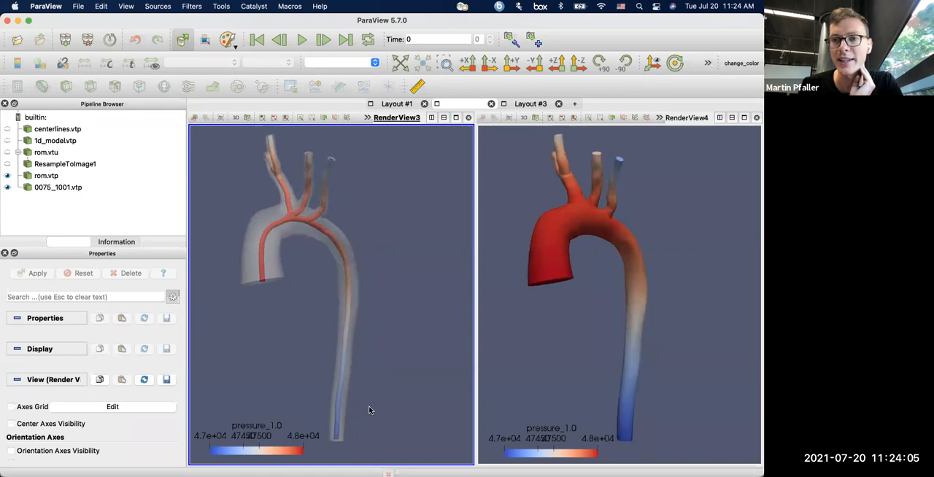
mouse_move(268, 259)
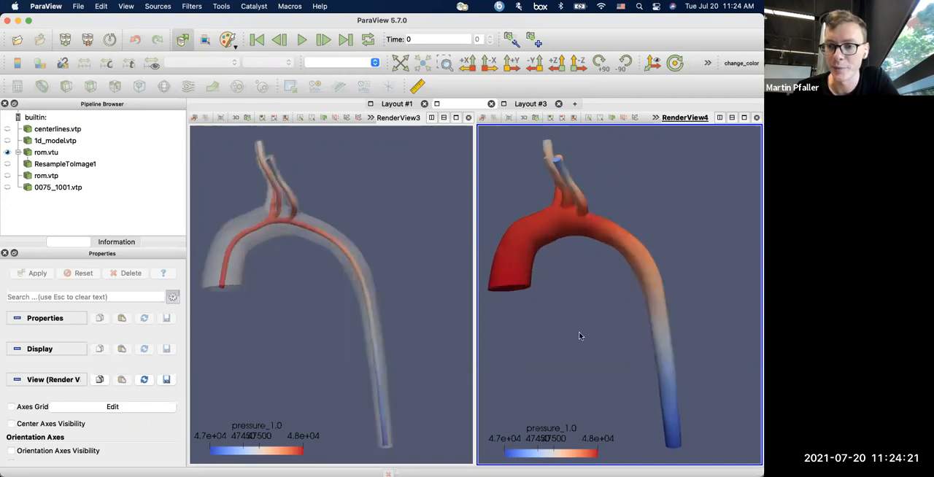
- Rotate the aorta centerline and mesh models to a front view in the render window
left_click_drag(582, 336, 616, 151)
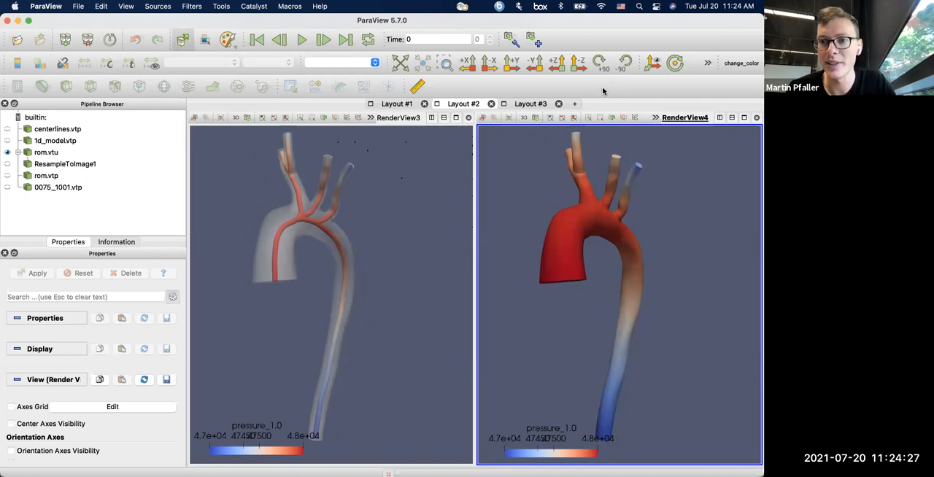
mouse_move(553, 127)
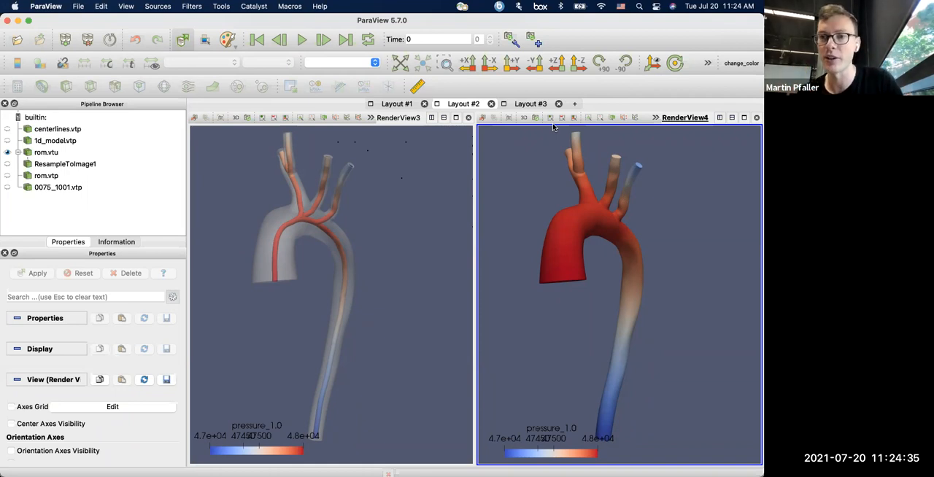
mouse_move(345, 219)
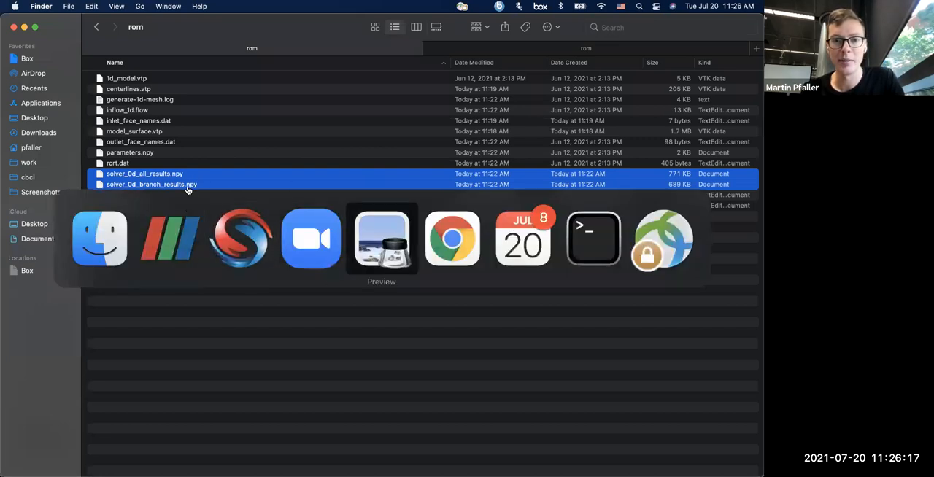
- Highlight the np.load call on the 0D results slide and advance to the Python API slide
left_click(382, 240)
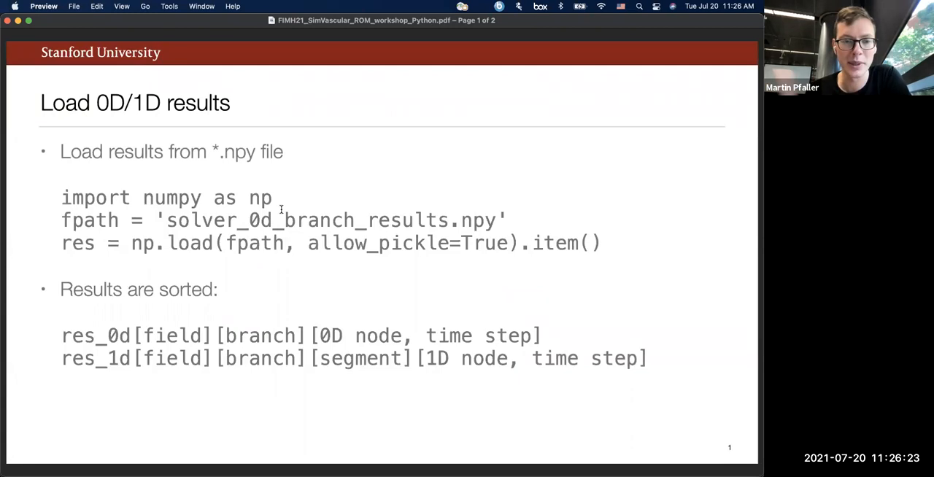
mouse_move(158, 243)
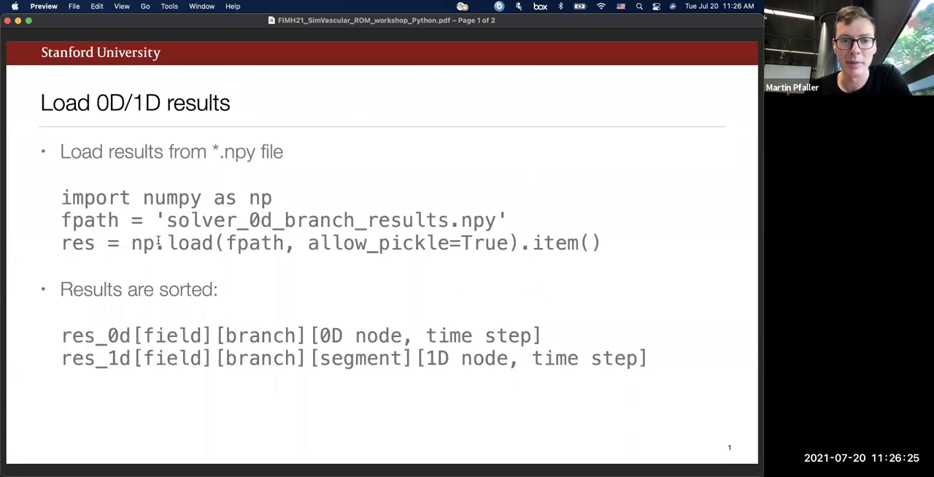
left_click_drag(132, 242, 601, 243)
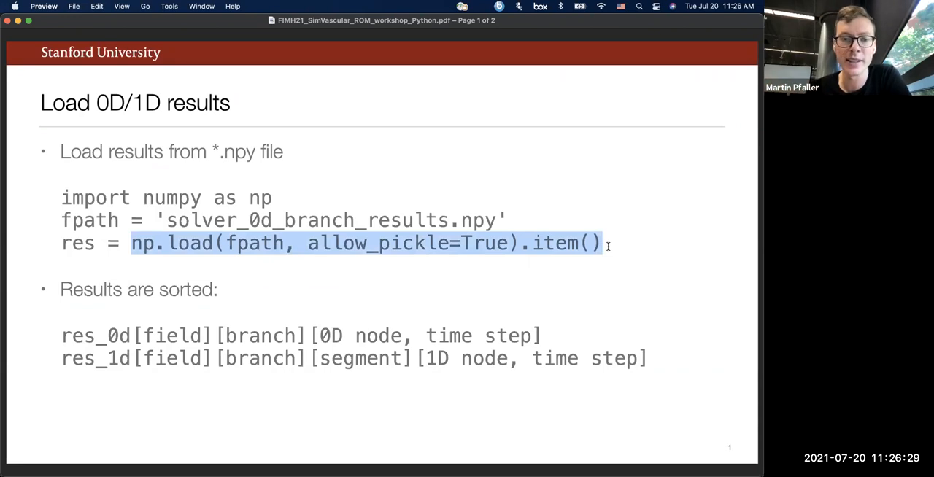
double_click(262, 336)
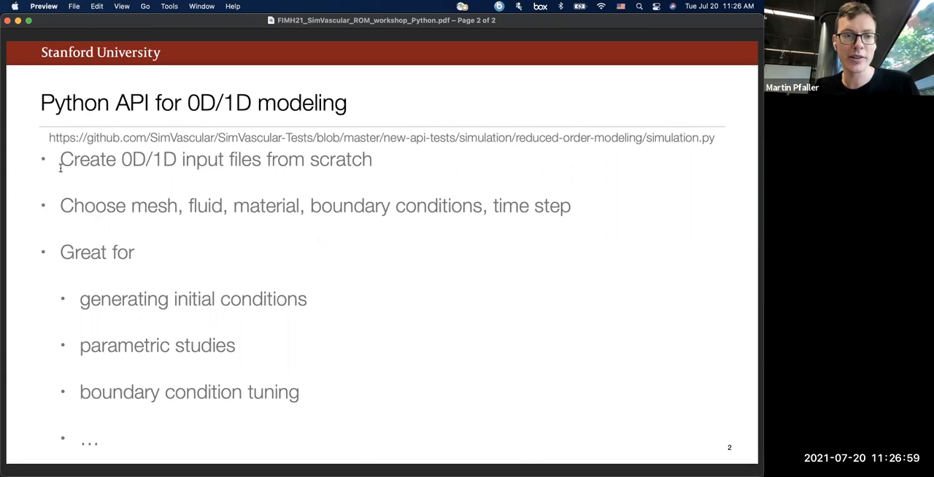
mouse_move(289, 150)
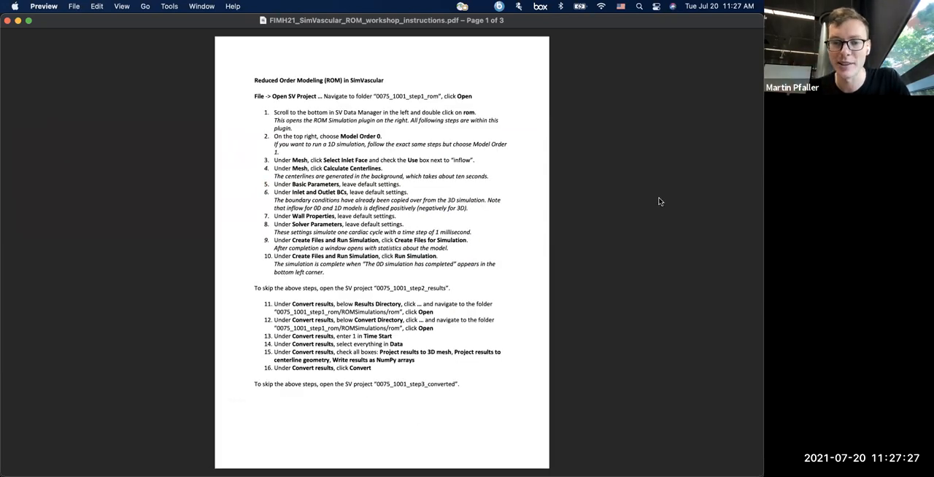
- Scroll the instructions PDF to page 2 with the demo output pressure, flow and velocity figures
scroll("down", 3)
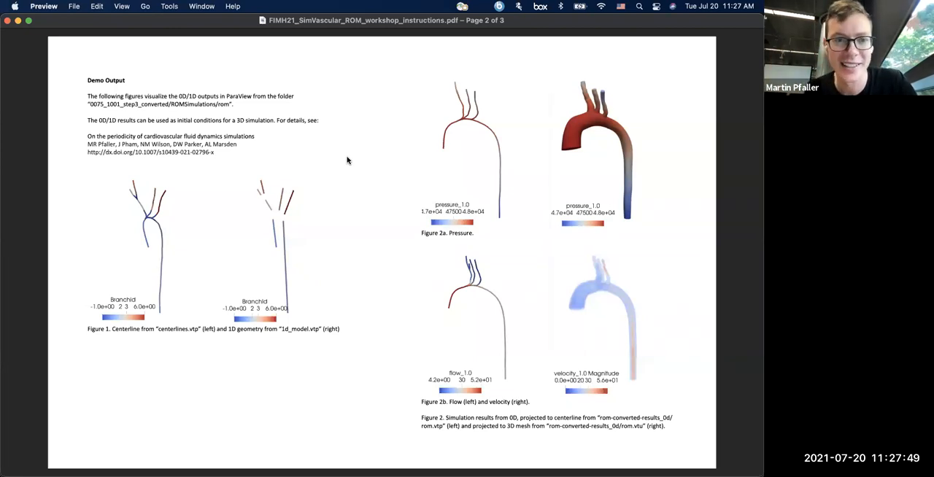
mouse_move(7, 321)
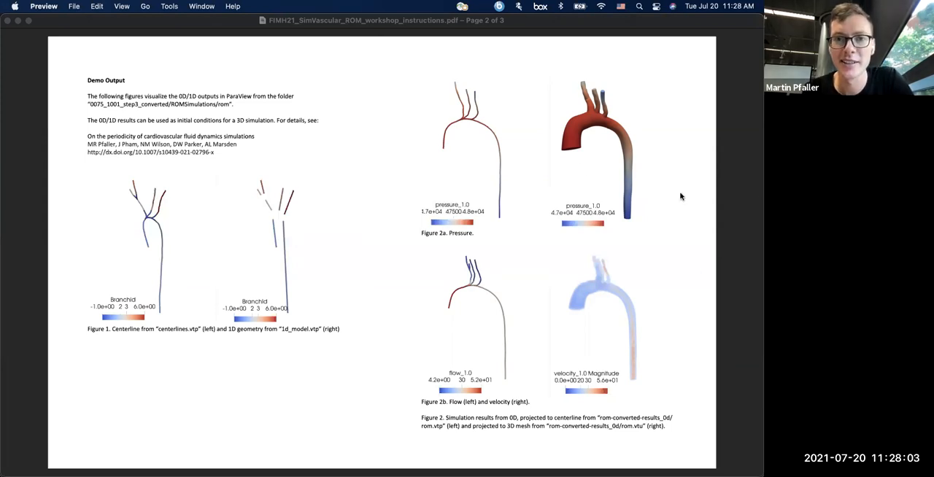
mouse_move(460, 47)
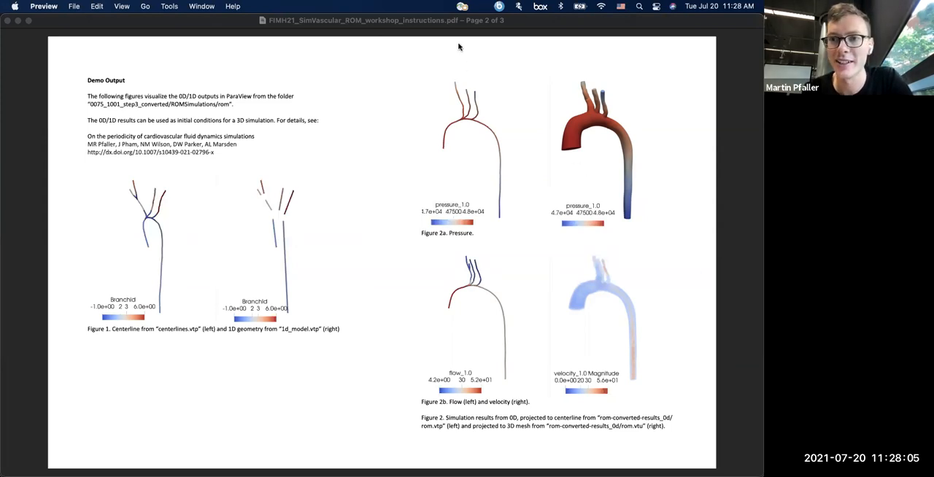